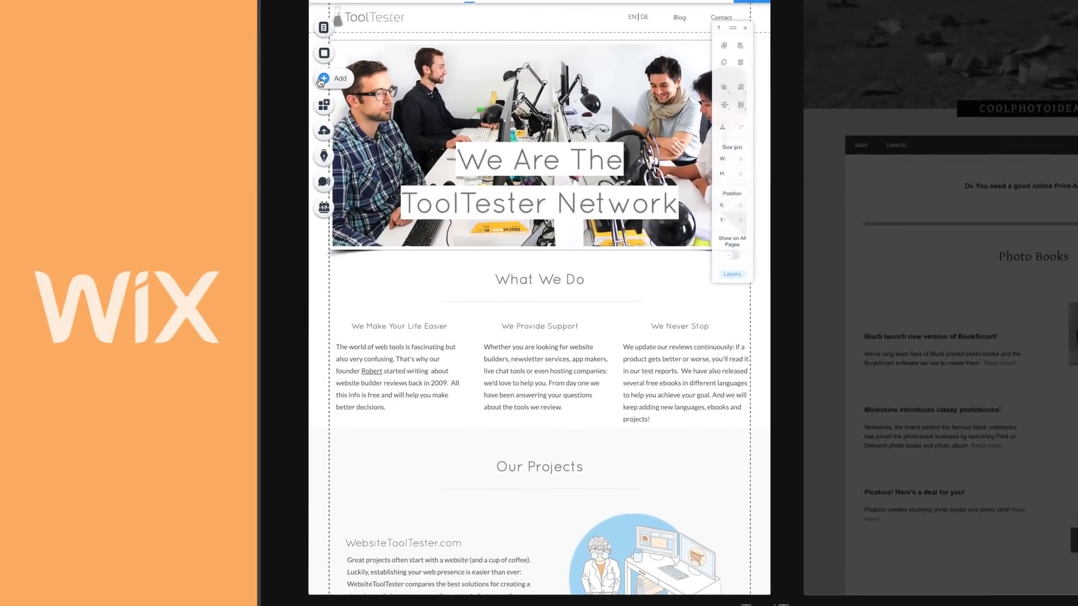
# - Open the Add elements panel to add a slideshow strip below the hero image
pyautogui.click(323, 77)
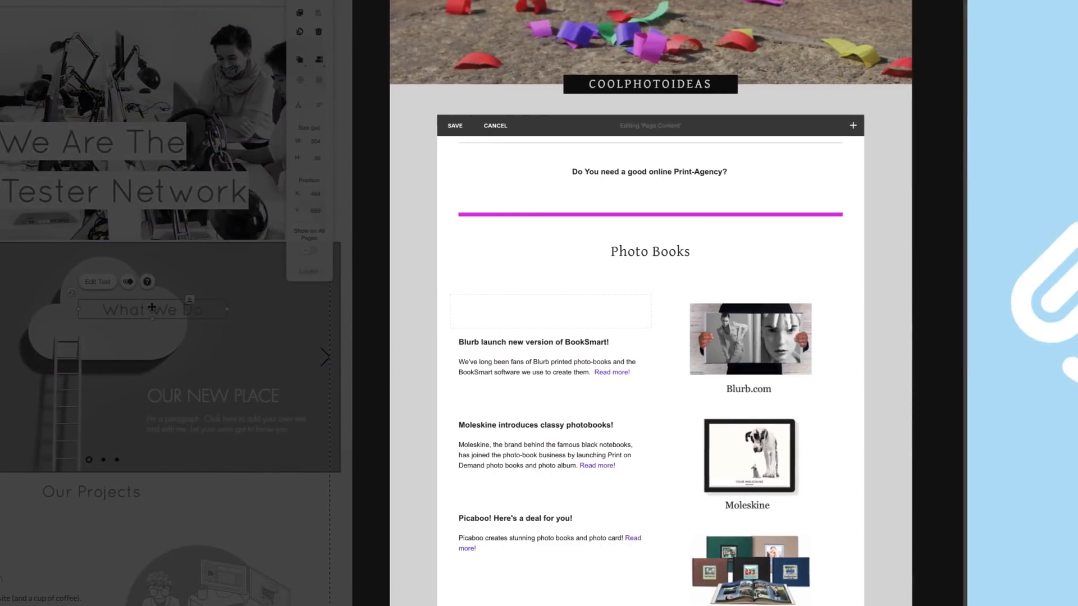
# - Insert a Spacer block above the camera photo on the Photo Books page
pyautogui.scroll(-3)
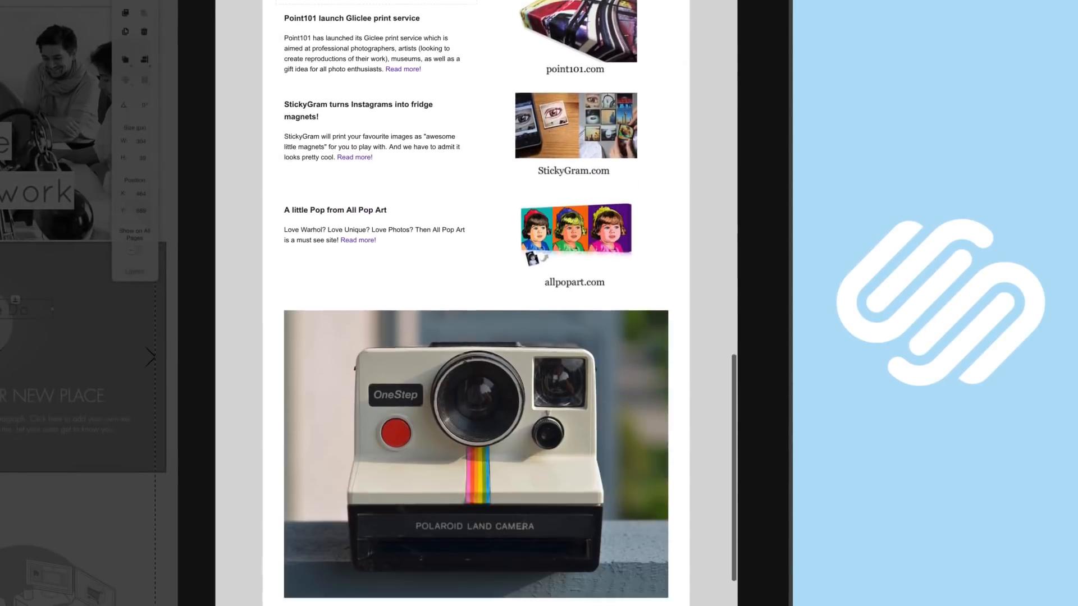
pyautogui.scroll(-3)
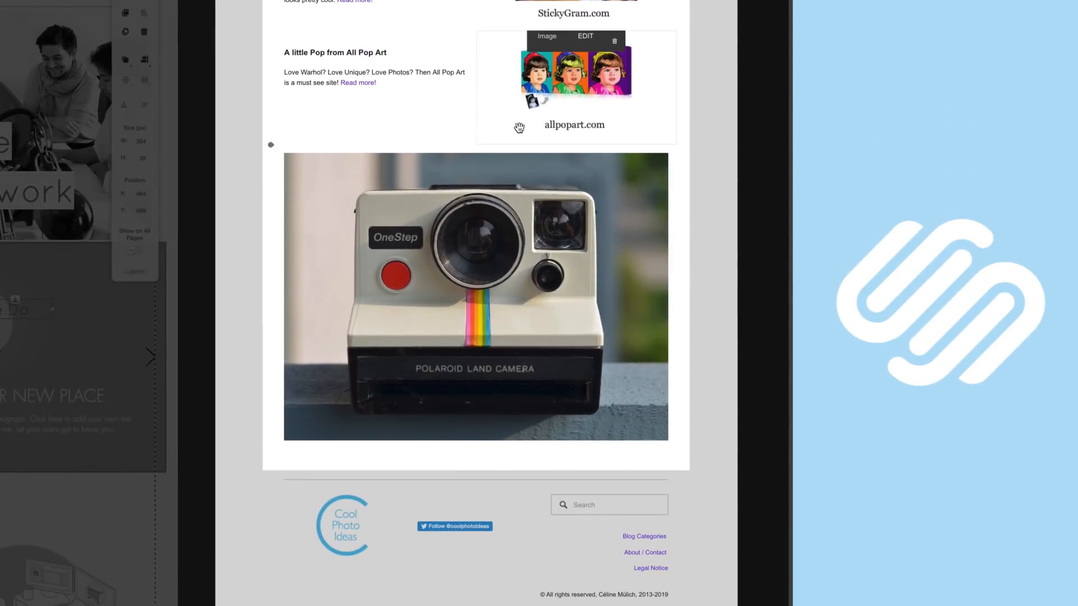
pyautogui.click(270, 145)
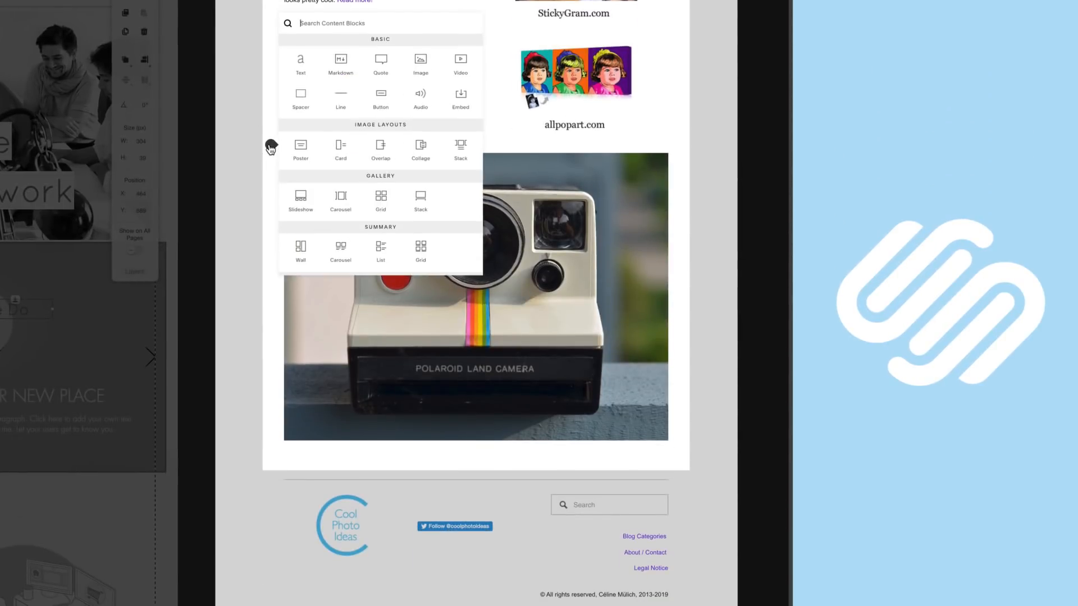
pyautogui.moveTo(300, 95)
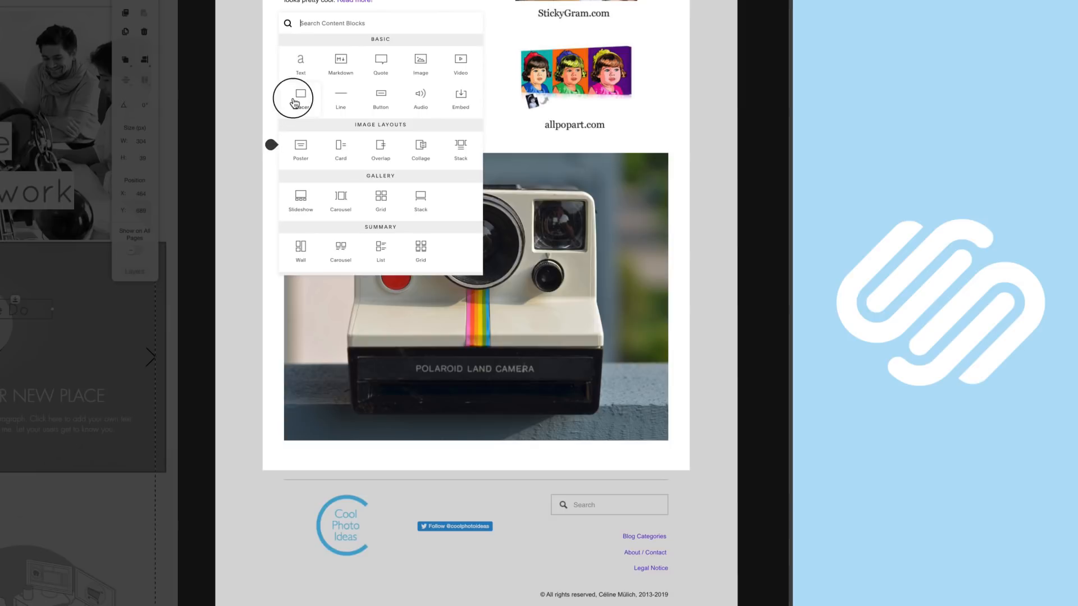
pyautogui.click(300, 97)
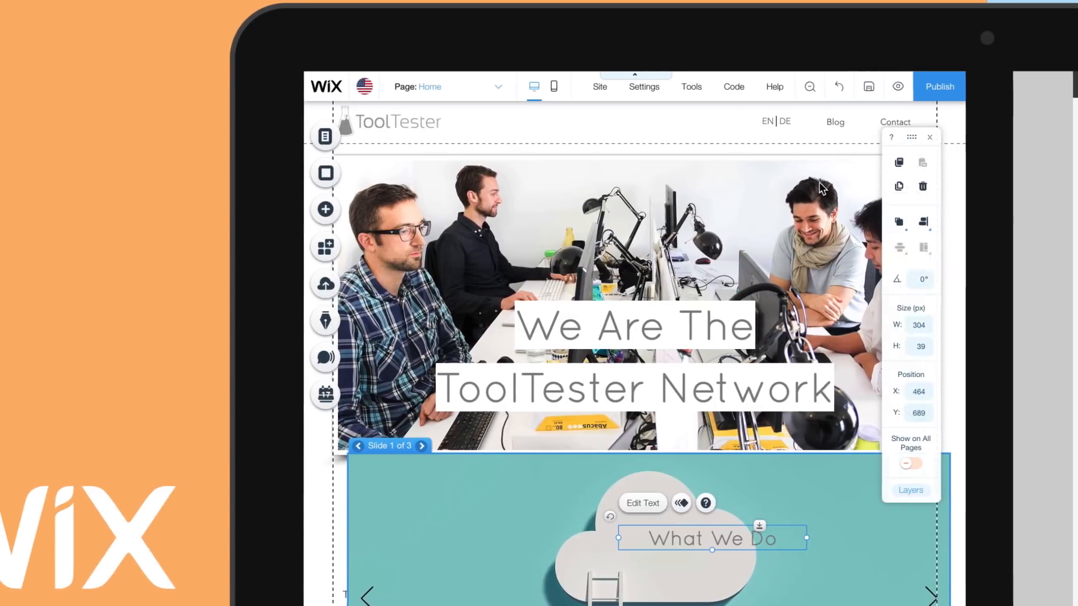
# - Preview the site from the Site menu before returning to the editor
pyautogui.click(599, 86)
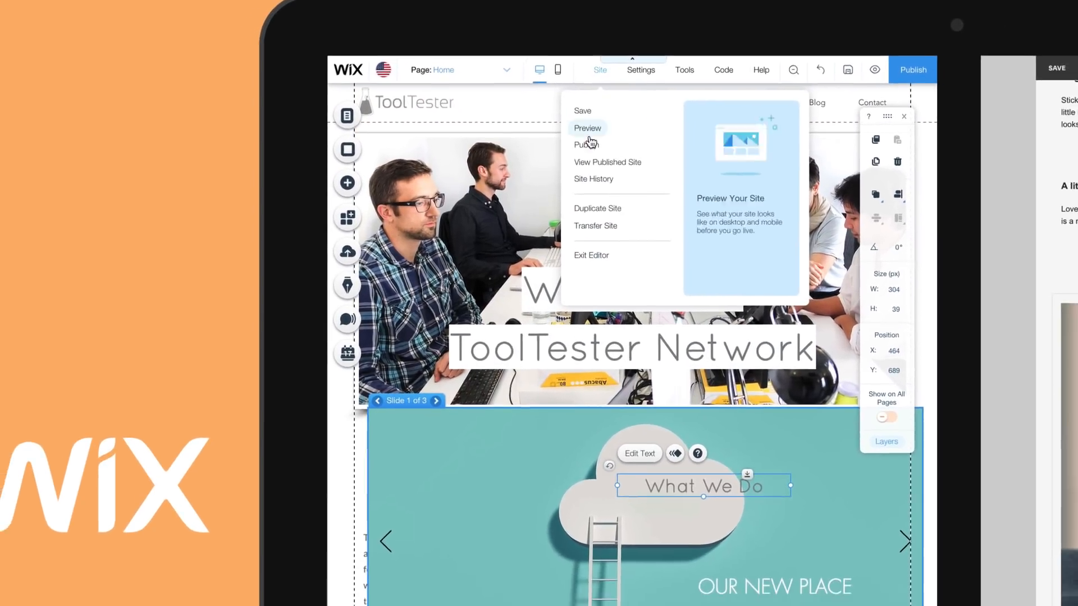
pyautogui.click(594, 179)
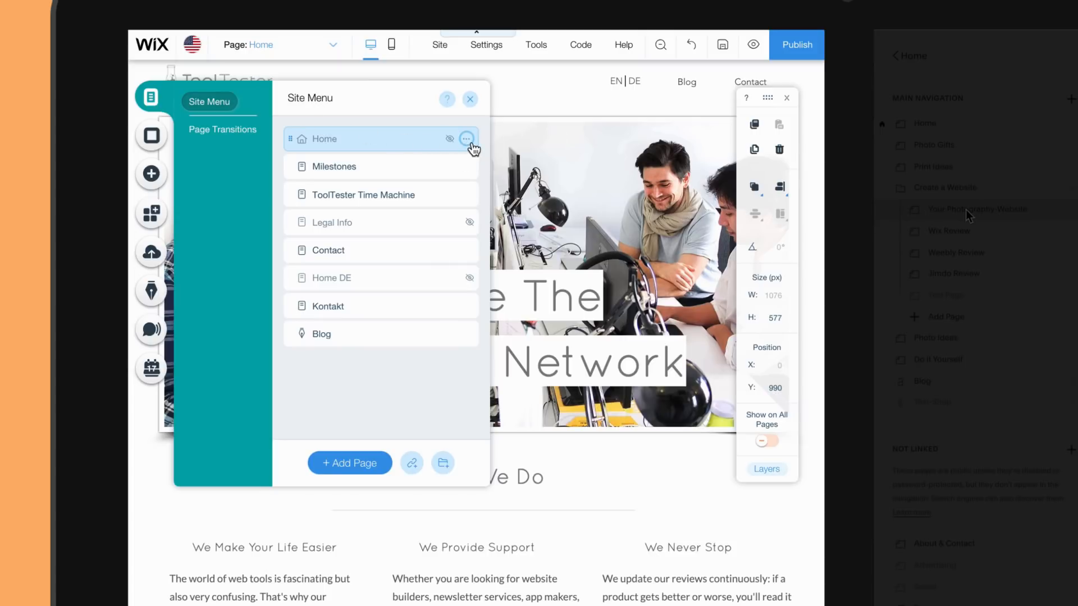
# - Open the Home page's SEO & Social settings and scroll through them
pyautogui.click(466, 139)
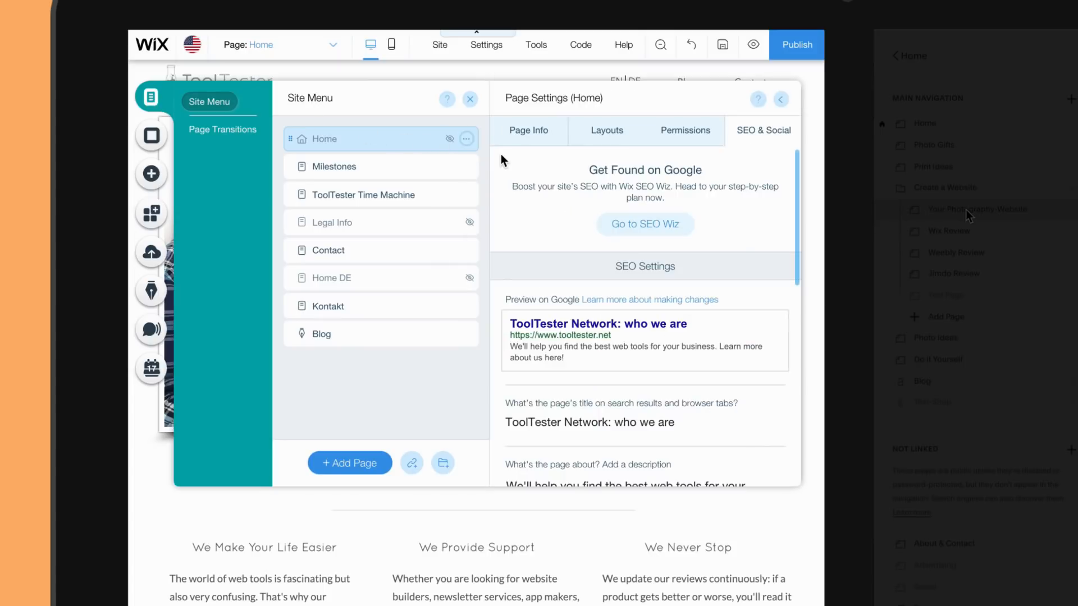
pyautogui.scroll(-3)
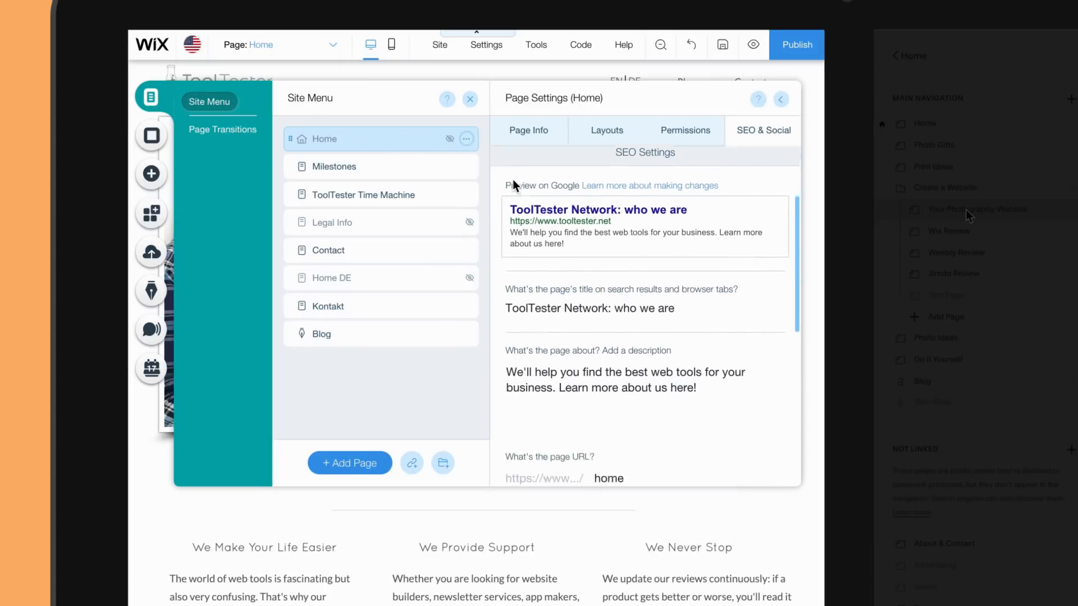
pyautogui.scroll(-3)
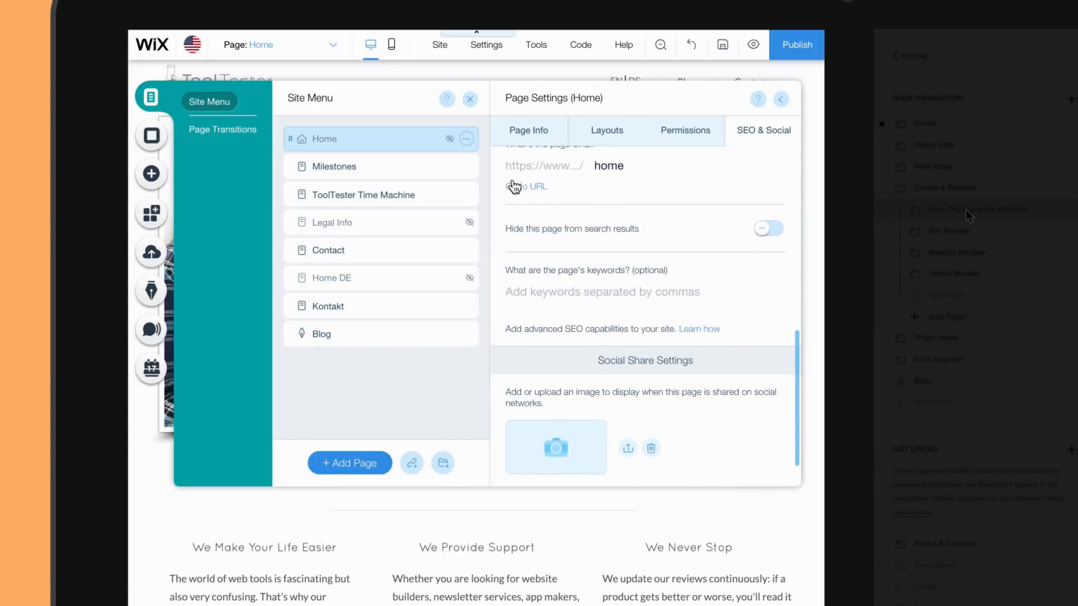
pyautogui.scroll(3)
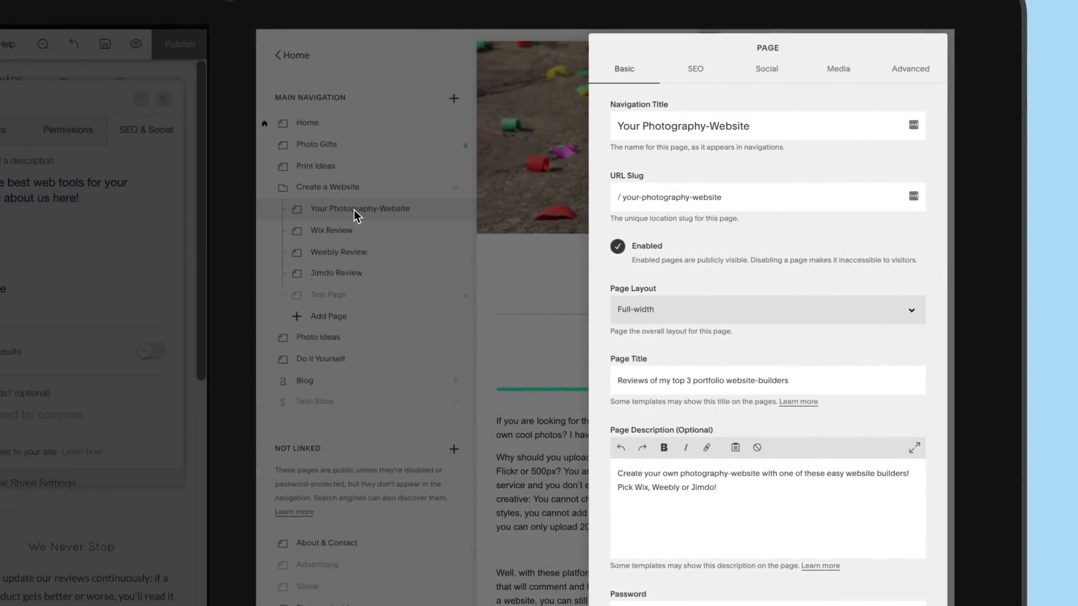
pyautogui.moveTo(680, 124)
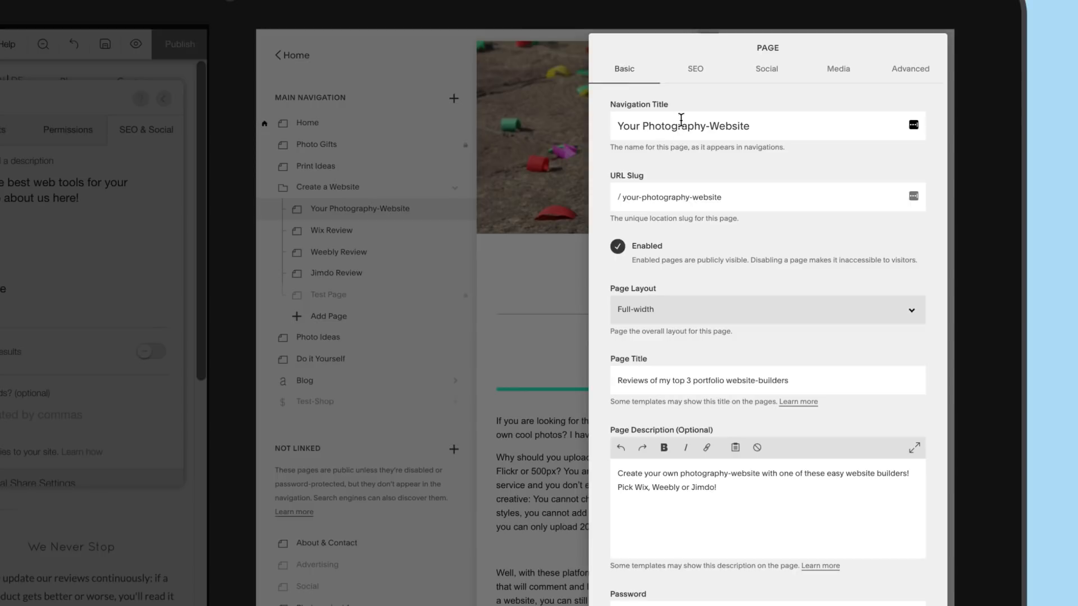
# - Show the SEO tab for the Your Photography-Website page settings
pyautogui.click(695, 68)
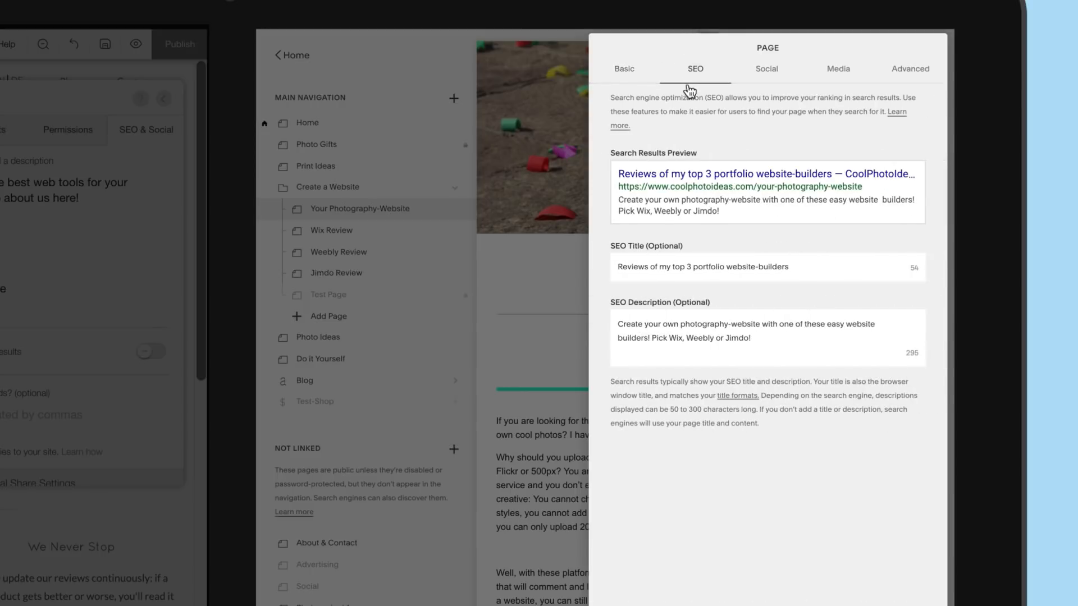
pyautogui.moveTo(684, 395)
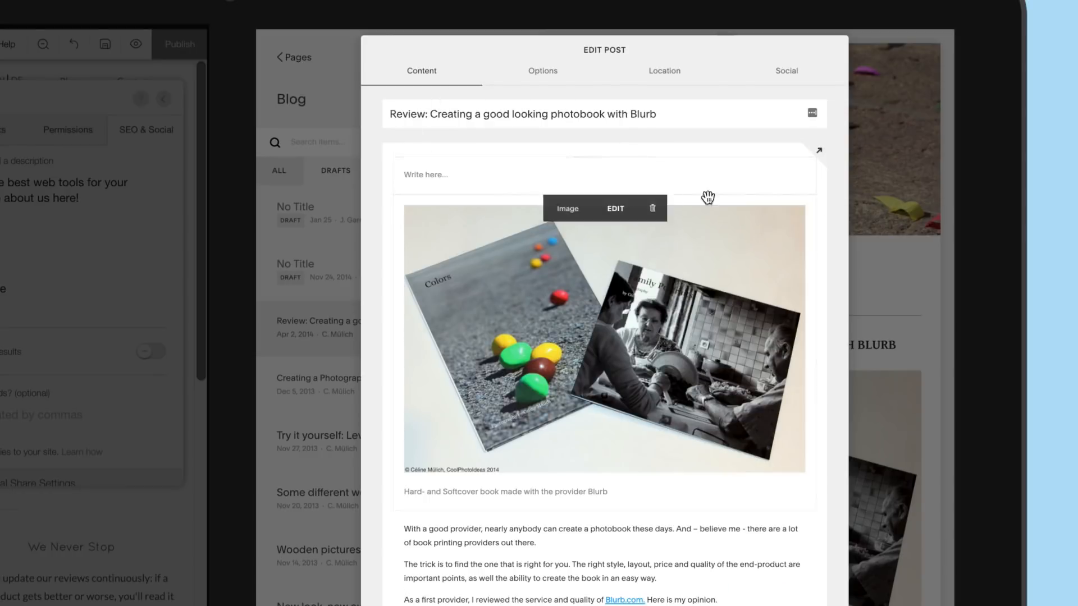
pyautogui.moveTo(707, 197)
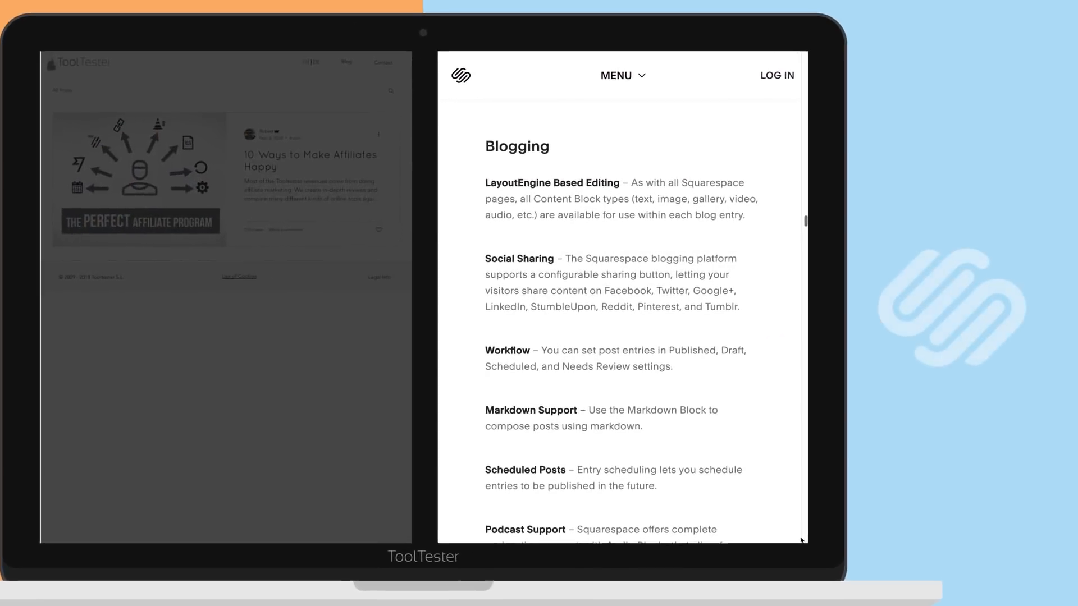
pyautogui.scroll(-3)
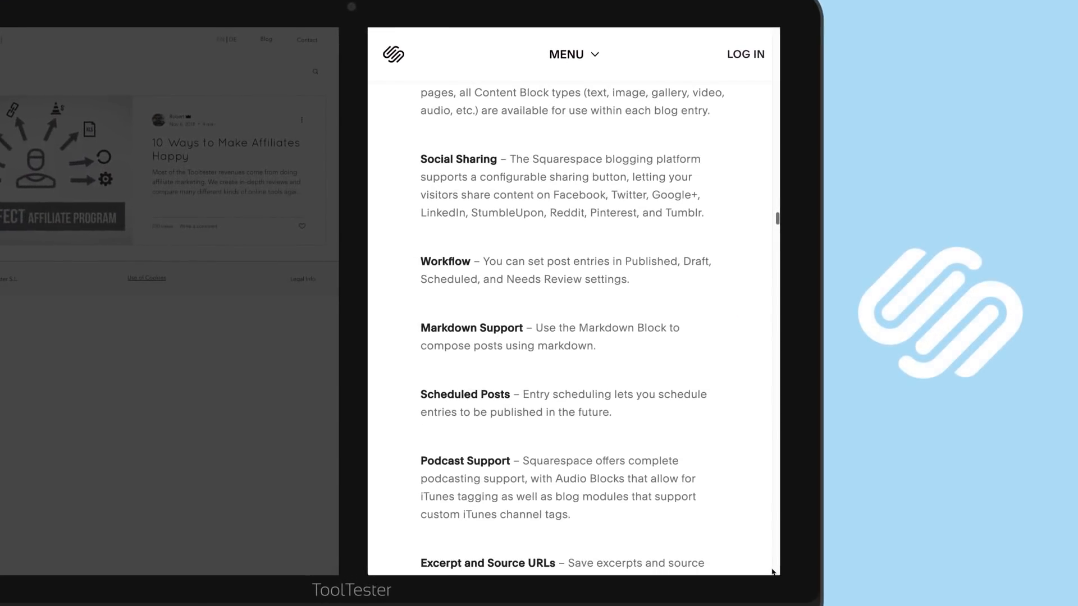
pyautogui.scroll(-3)
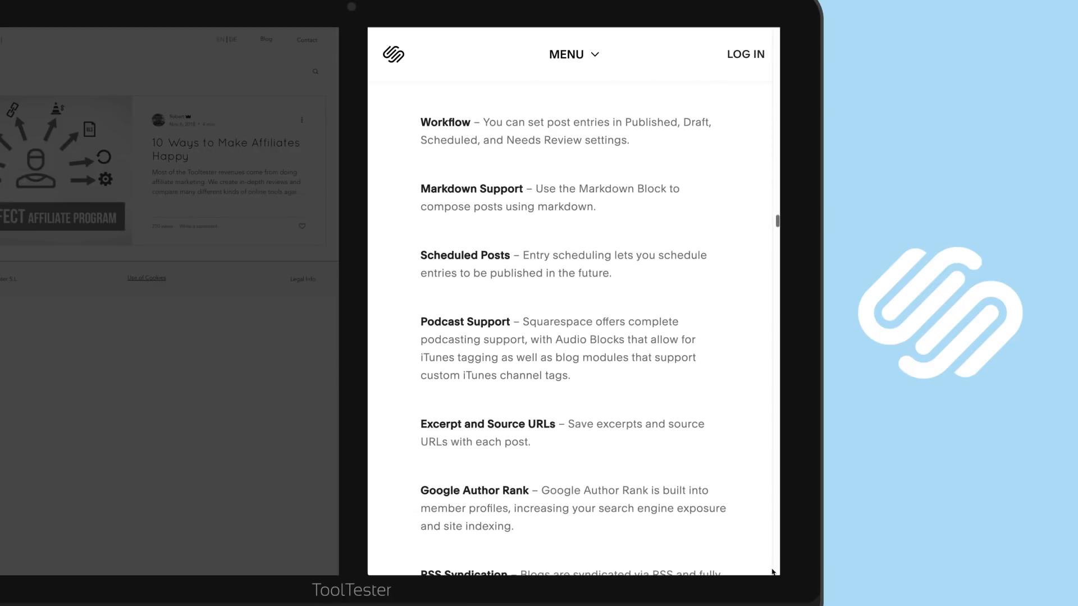
pyautogui.scroll(-3)
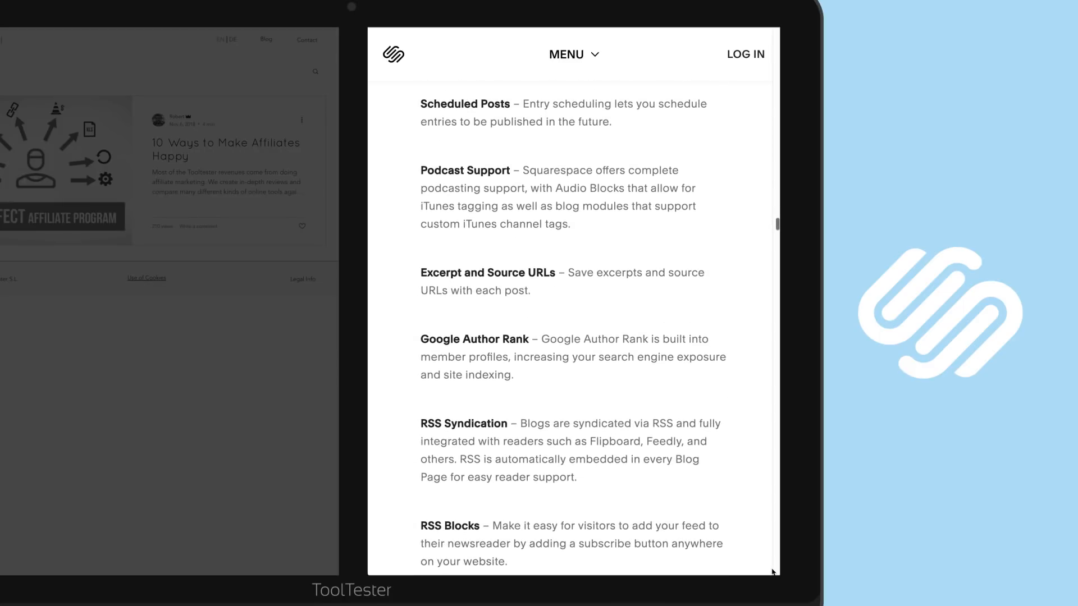
pyautogui.scroll(-3)
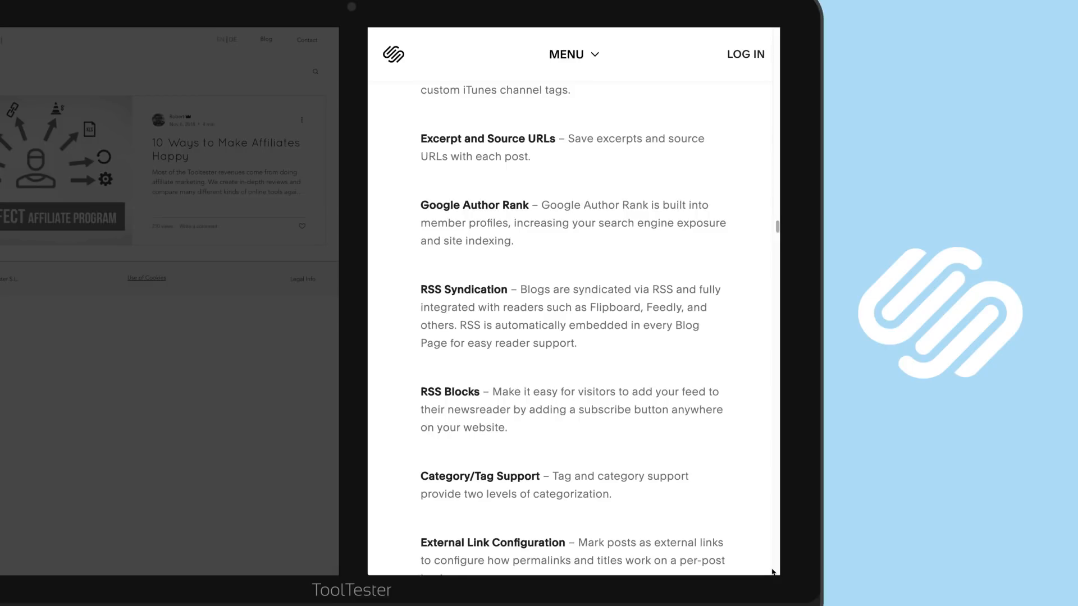
pyautogui.scroll(-3)
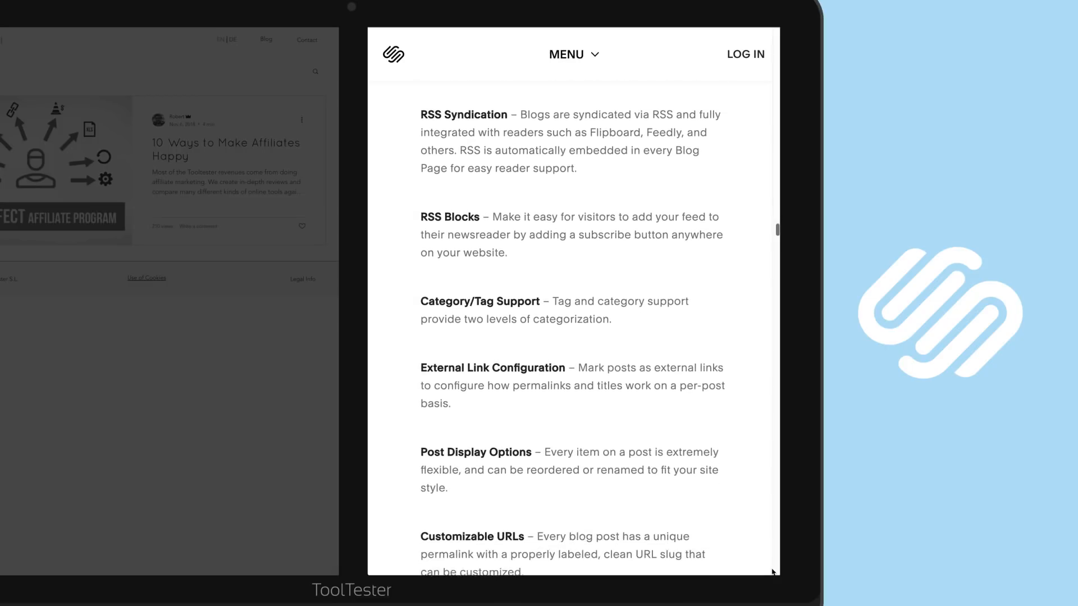
pyautogui.scroll(-3)
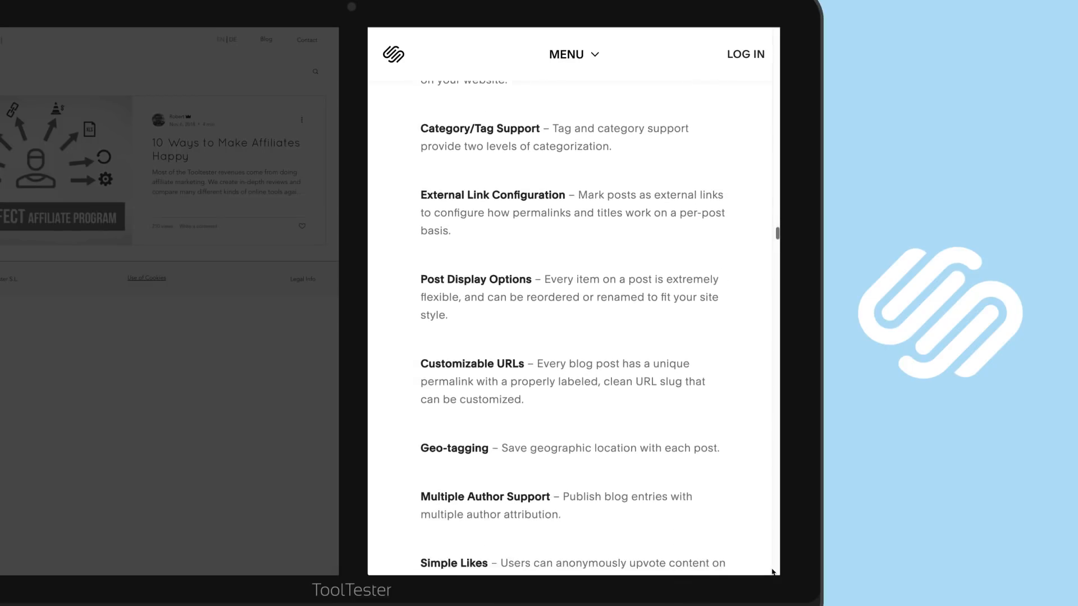
pyautogui.scroll(-3)
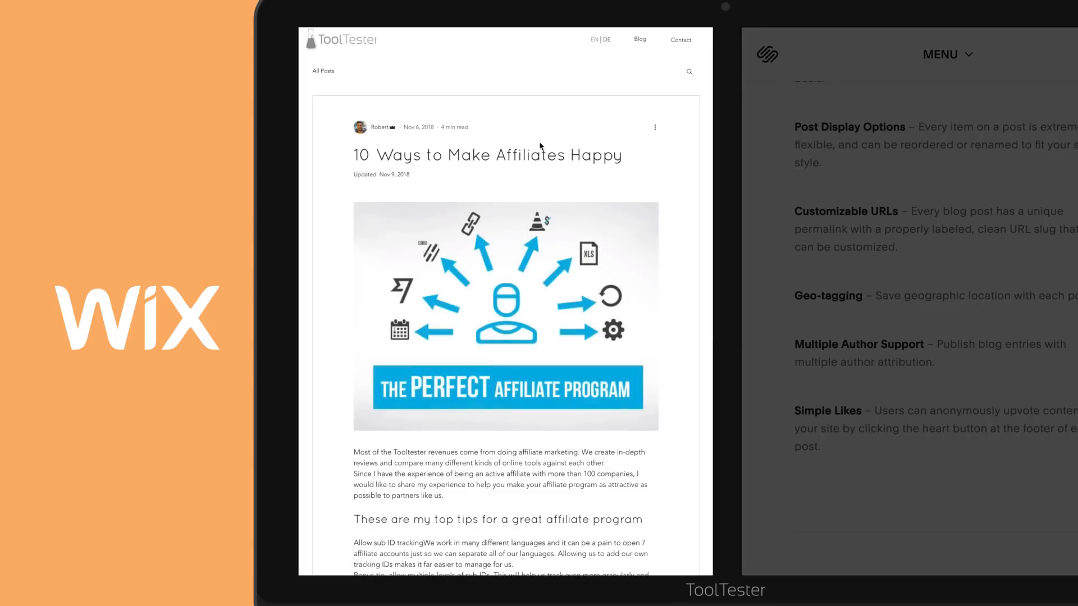
pyautogui.scroll(-3)
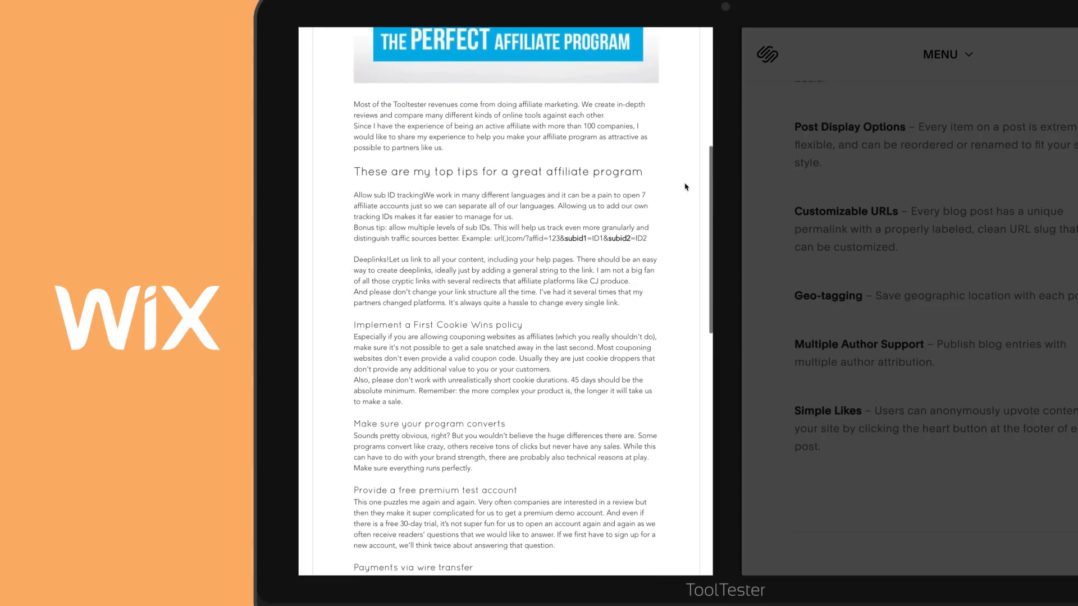
pyautogui.scroll(-3)
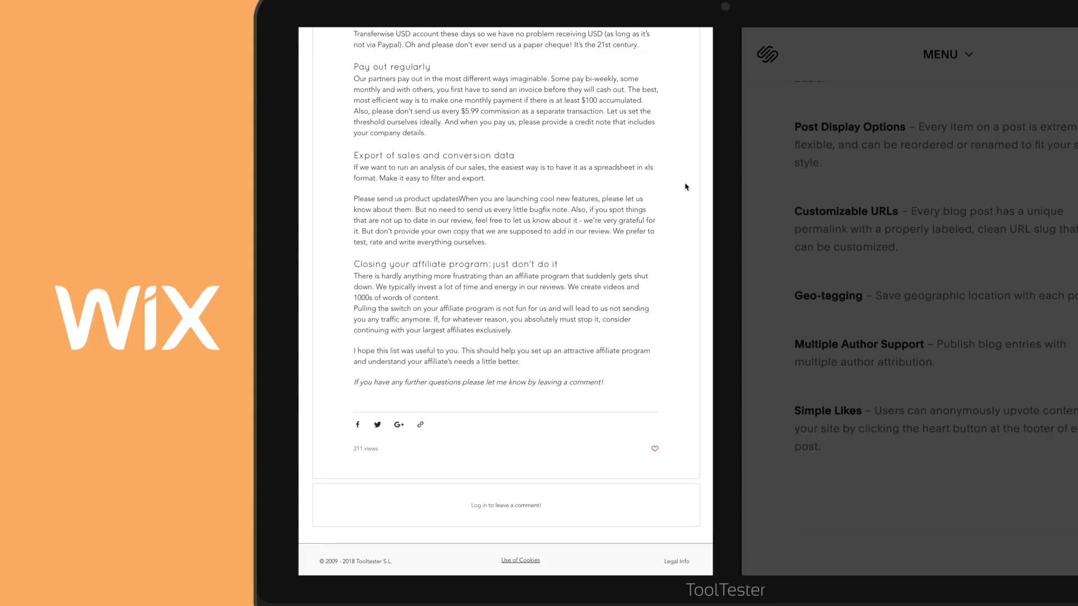
pyautogui.scroll(3)
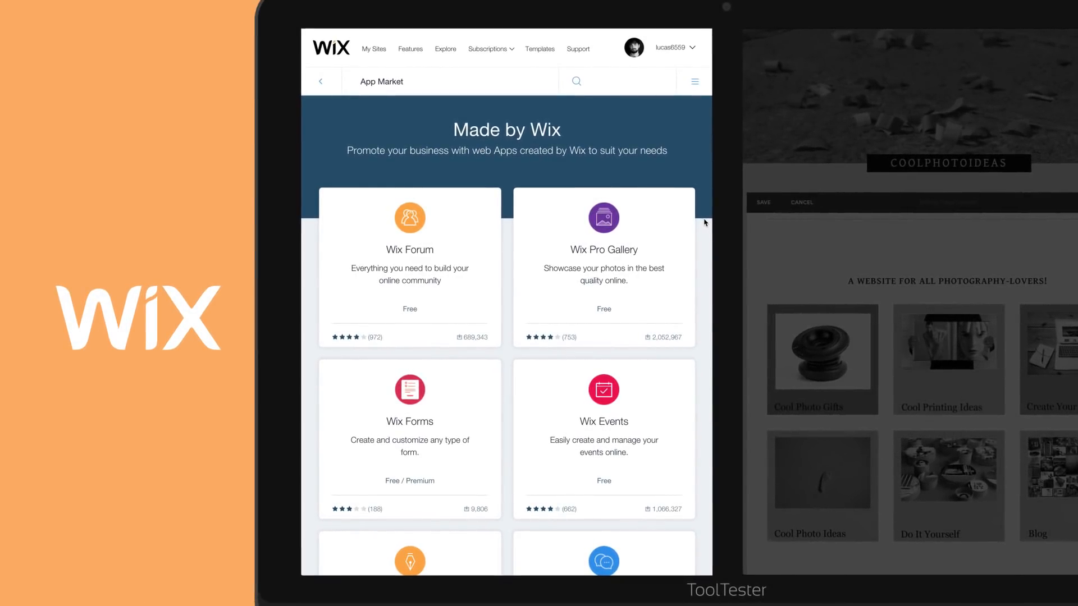
pyautogui.scroll(-3)
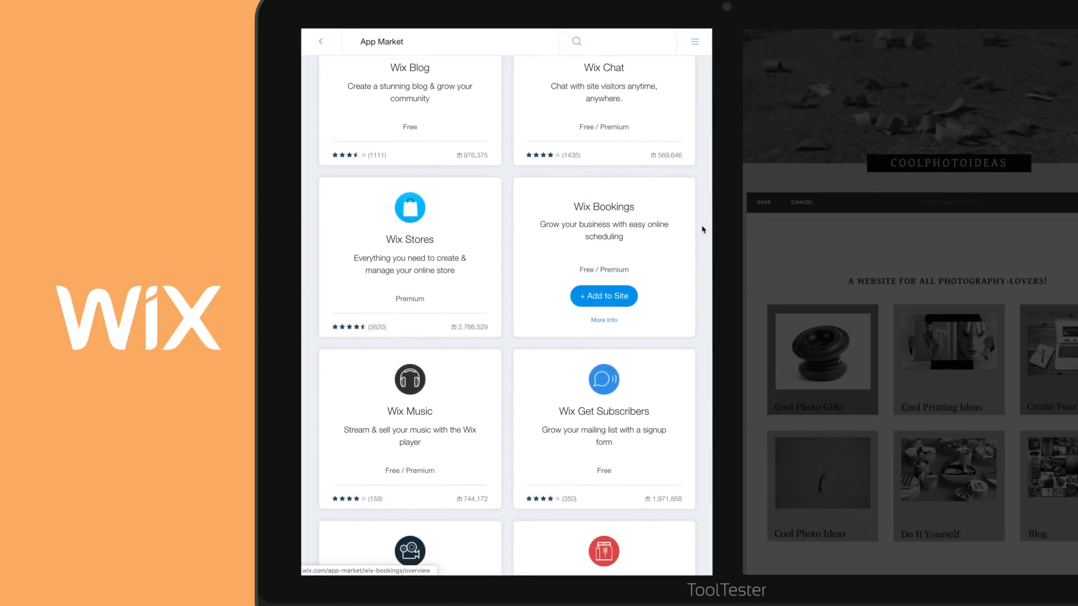
pyautogui.scroll(3)
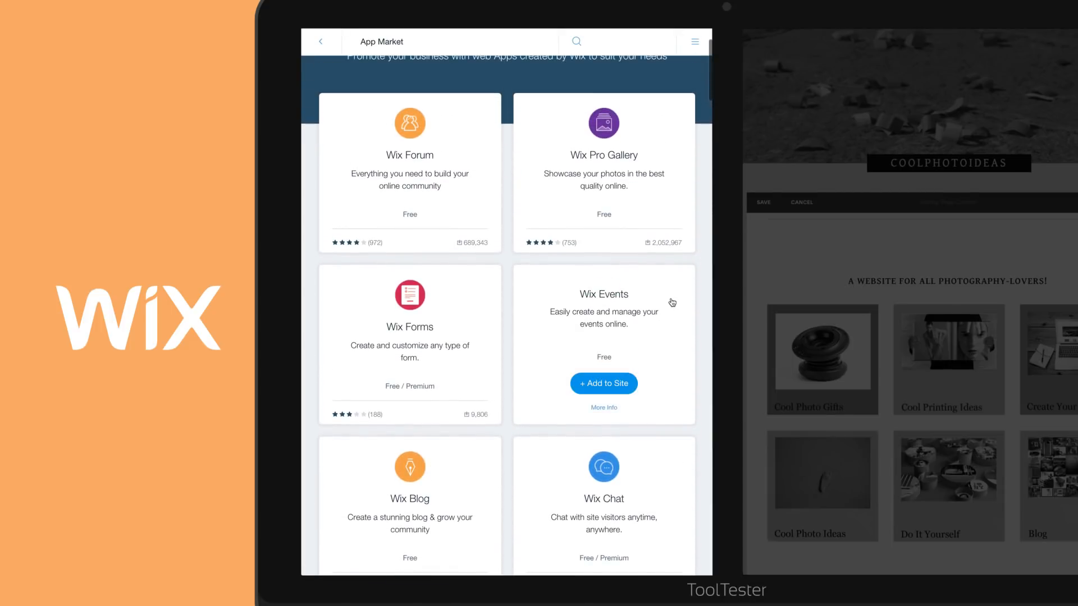
pyautogui.moveTo(701, 289)
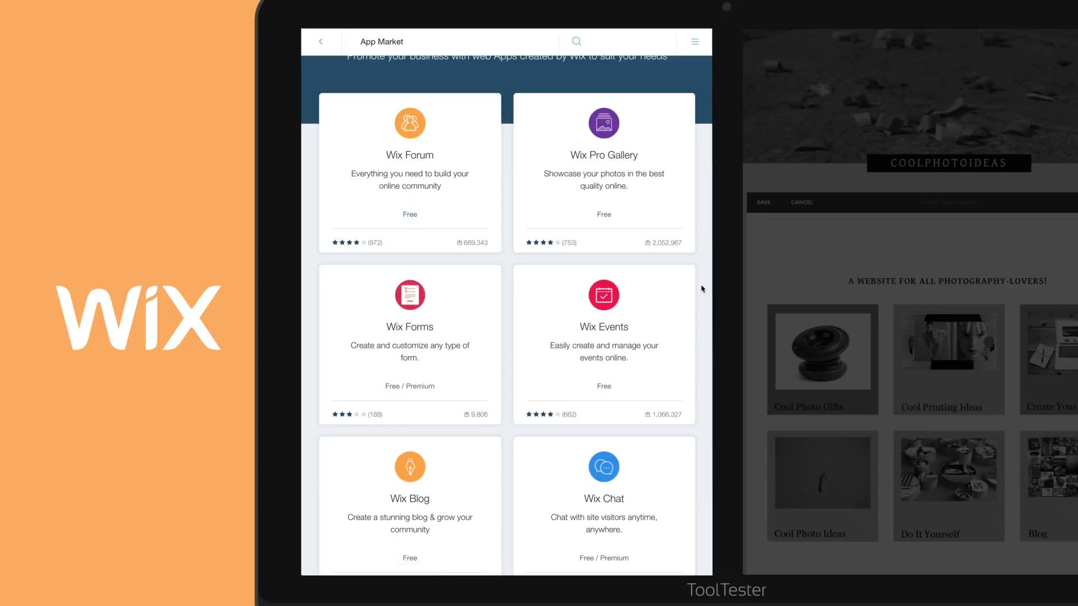
pyautogui.scroll(-3)
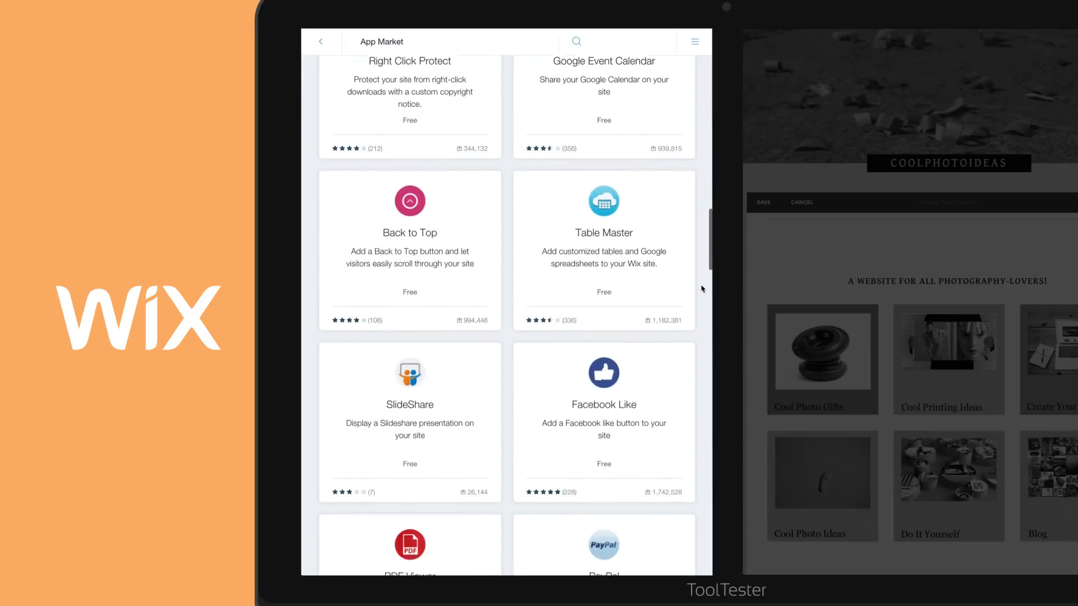
pyautogui.scroll(-3)
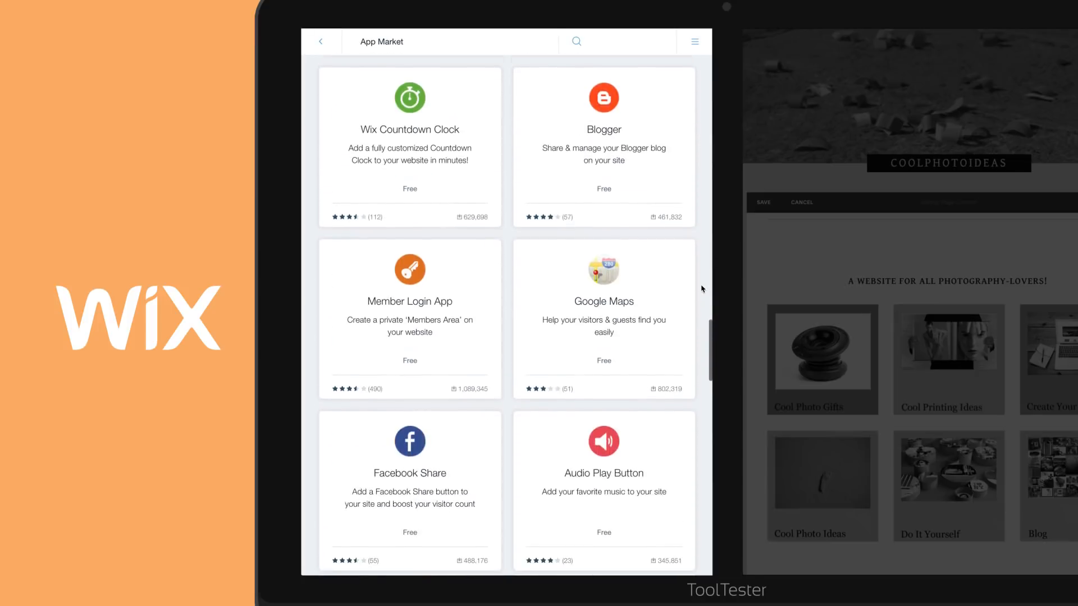
pyautogui.scroll(-3)
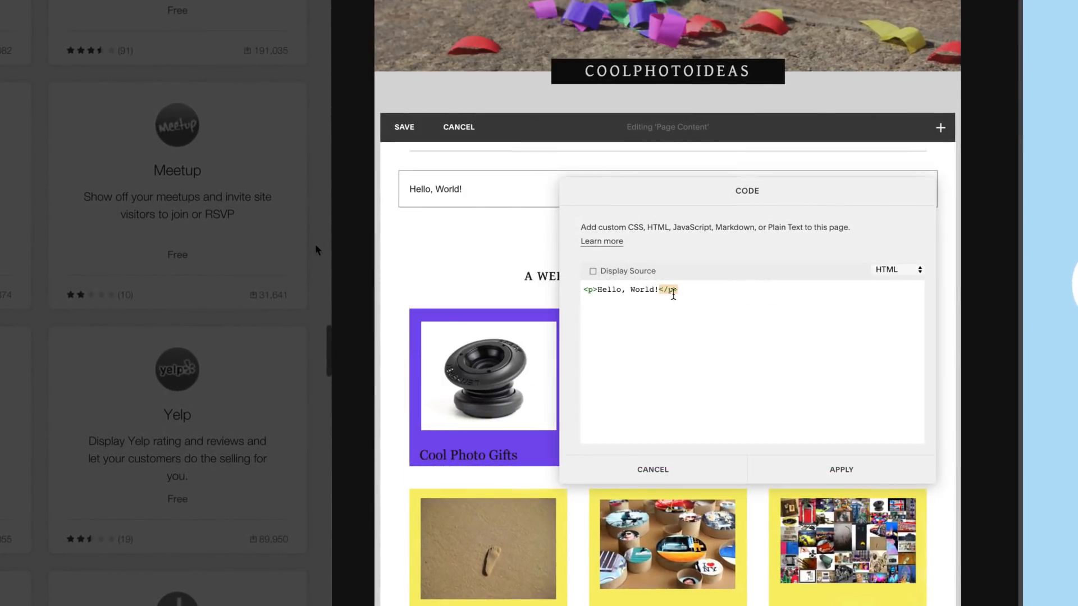
pyautogui.tripleClick(628, 290)
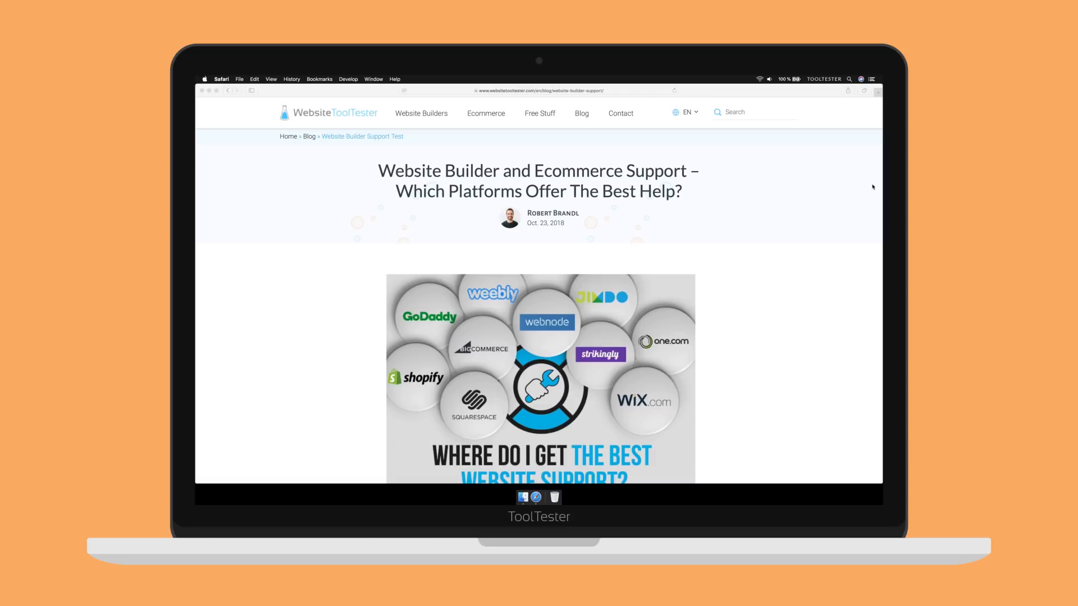
pyautogui.scroll(-3)
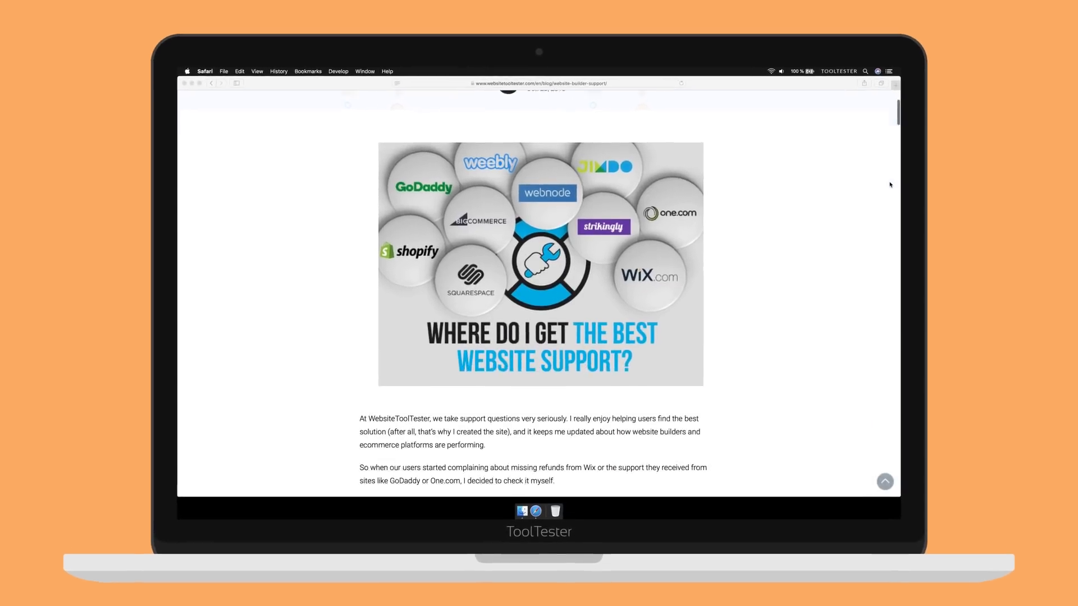
pyautogui.scroll(-3)
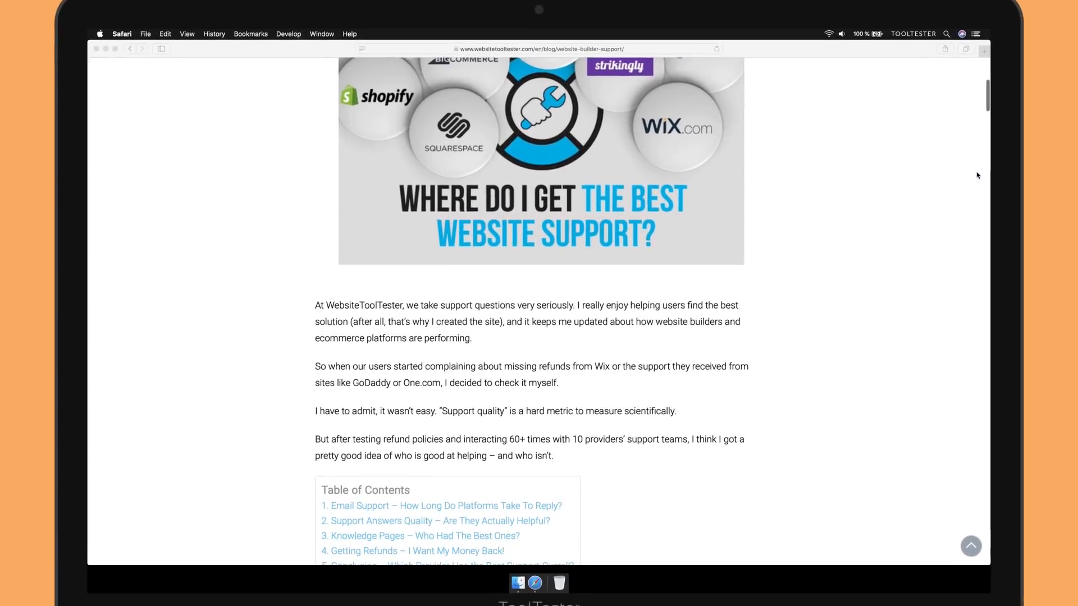
pyautogui.scroll(-3)
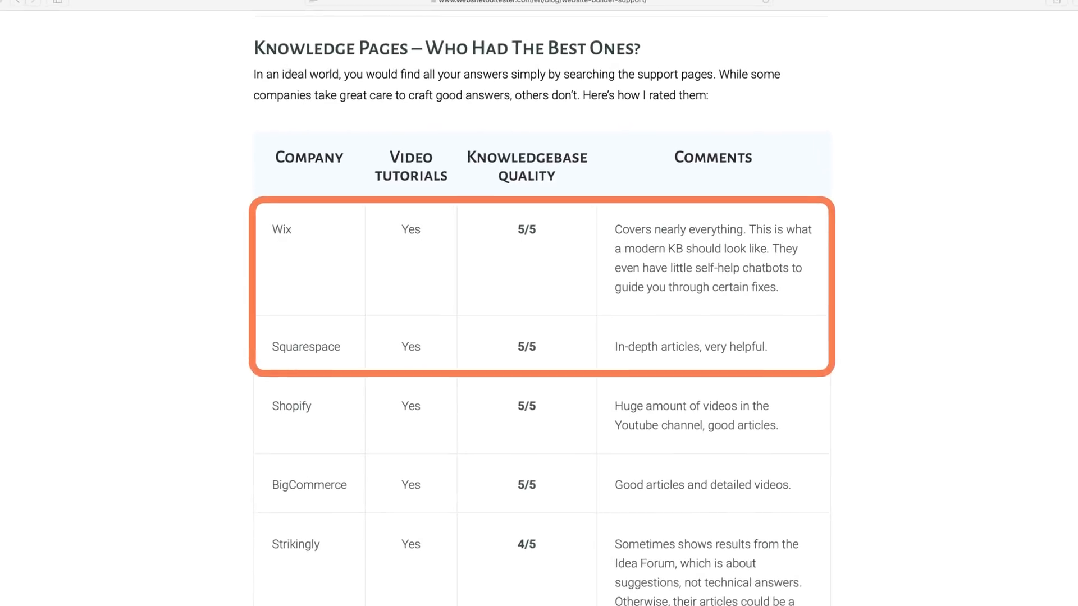
pyautogui.scroll(-3)
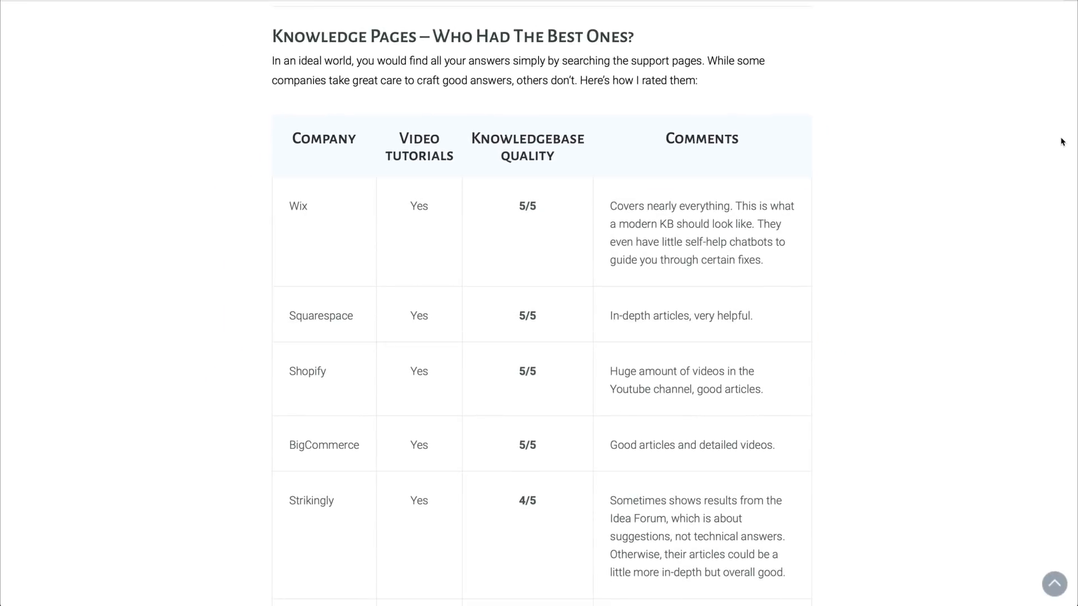
pyautogui.scroll(-3)
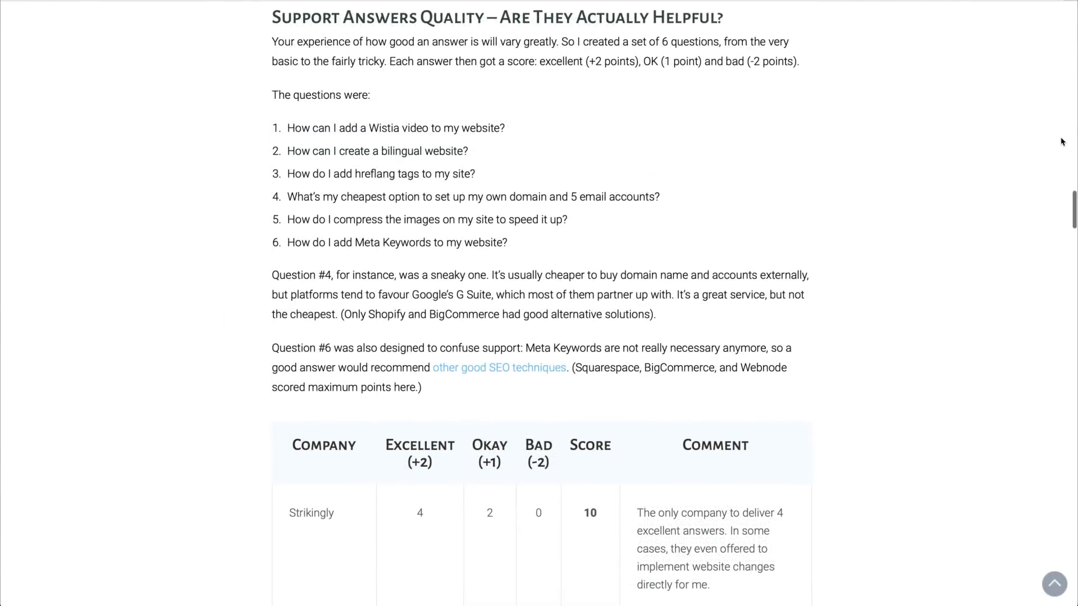
pyautogui.scroll(-3)
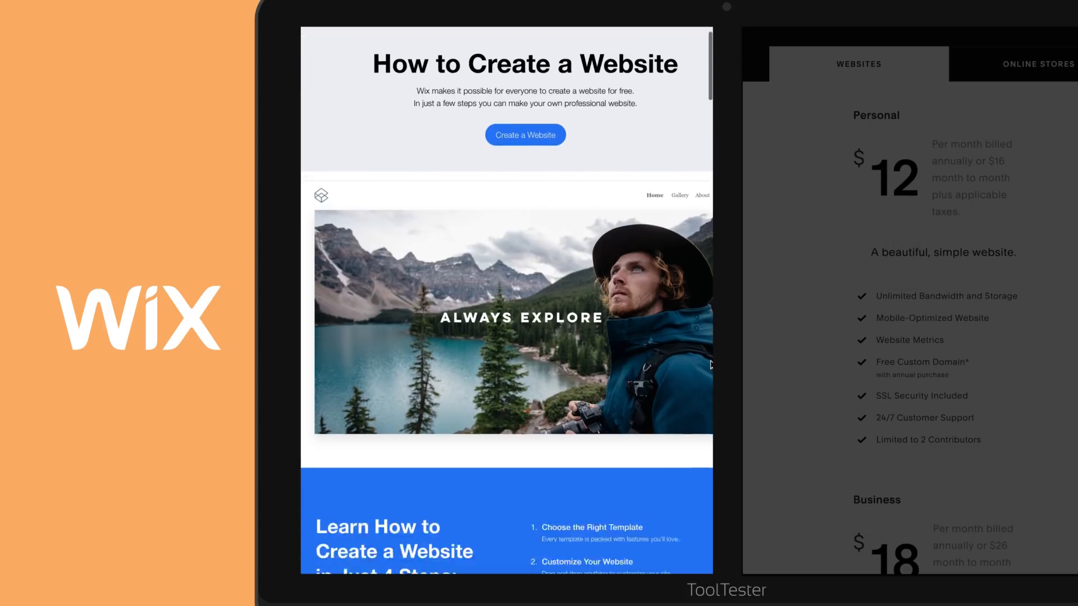
pyautogui.scroll(-3)
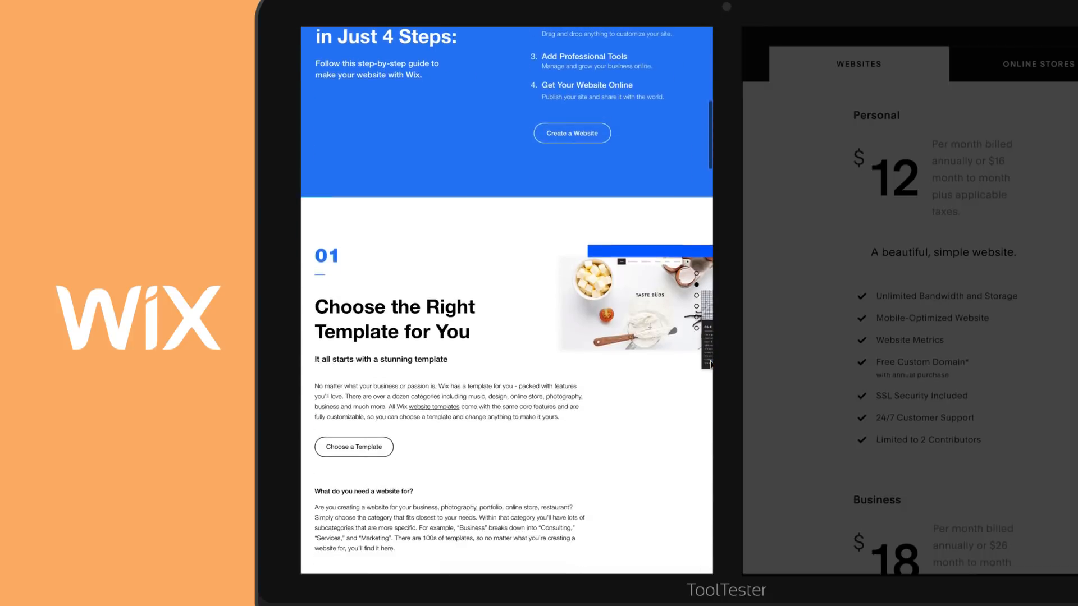
pyautogui.scroll(-3)
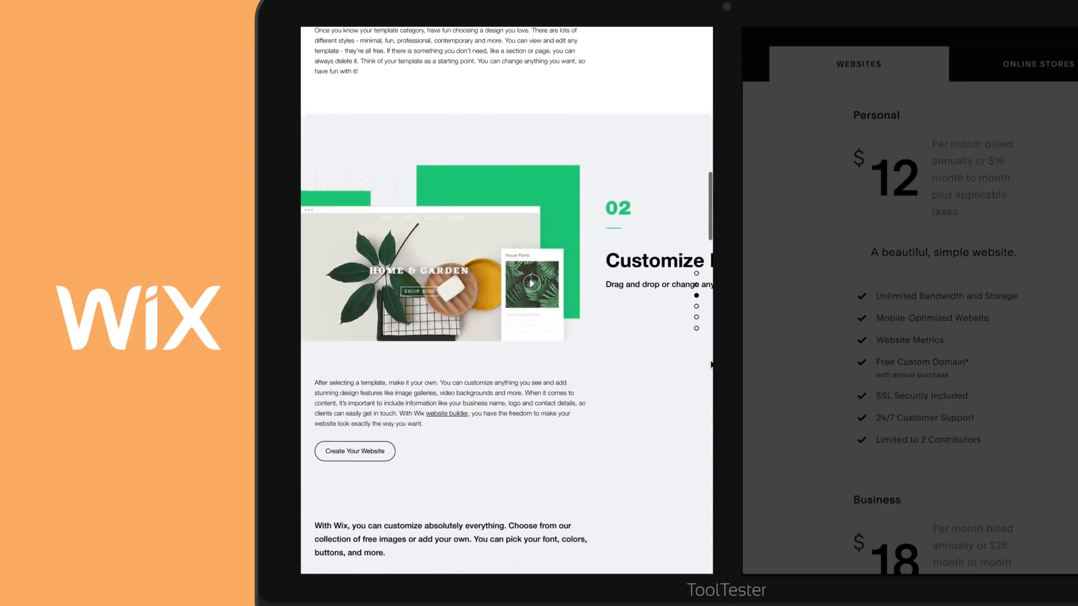
pyautogui.scroll(-3)
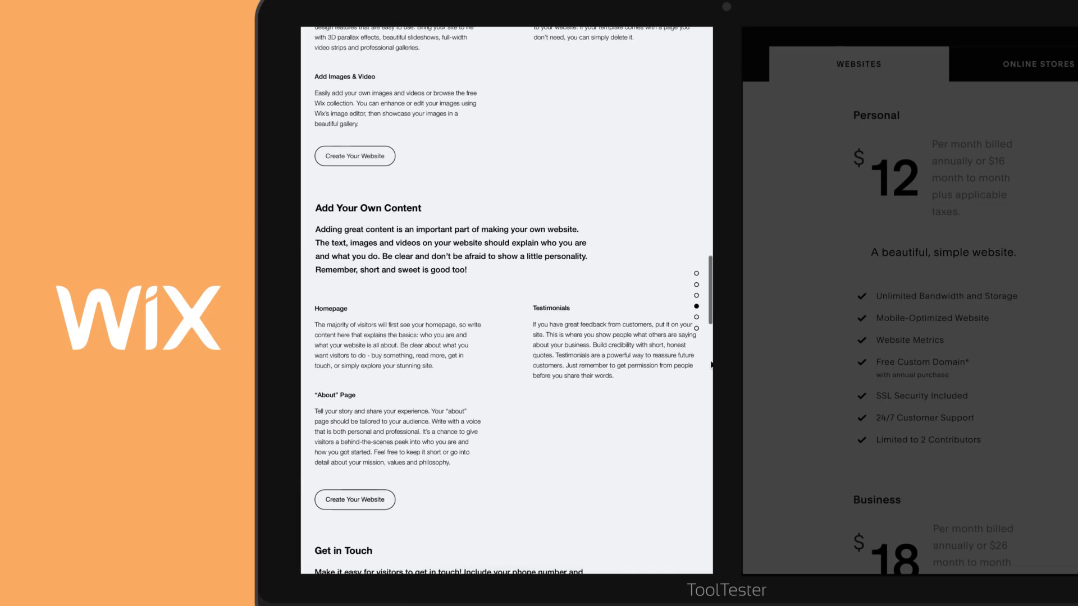
pyautogui.scroll(-3)
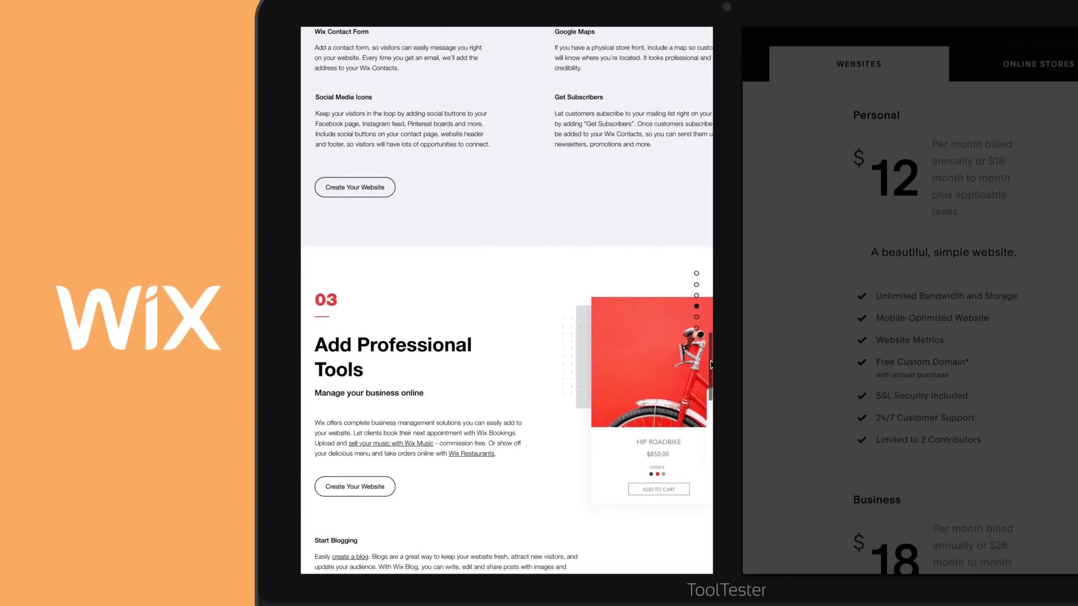
pyautogui.scroll(-3)
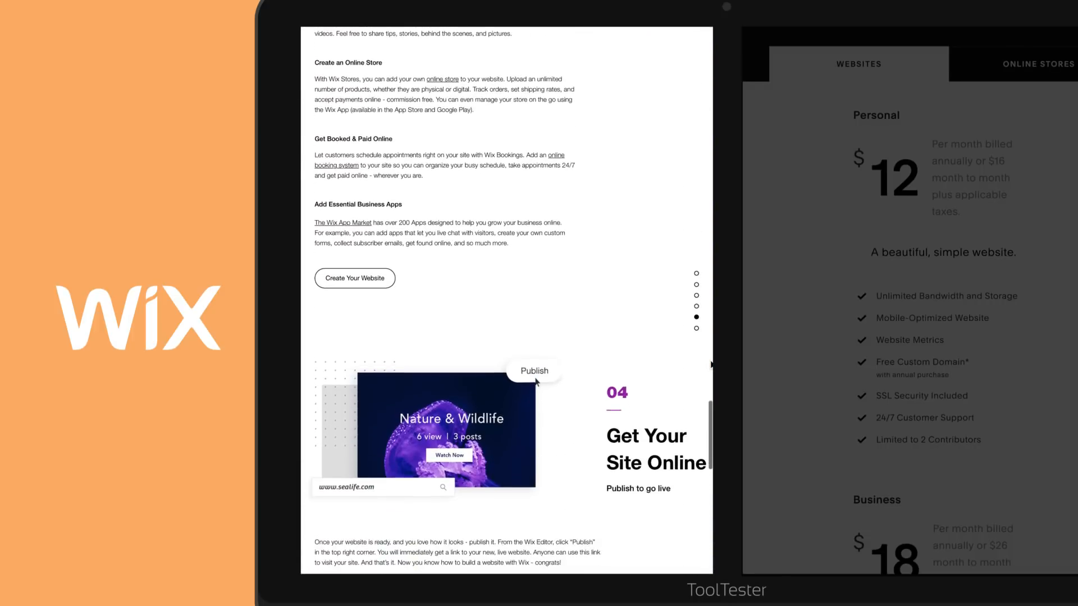
pyautogui.scroll(-3)
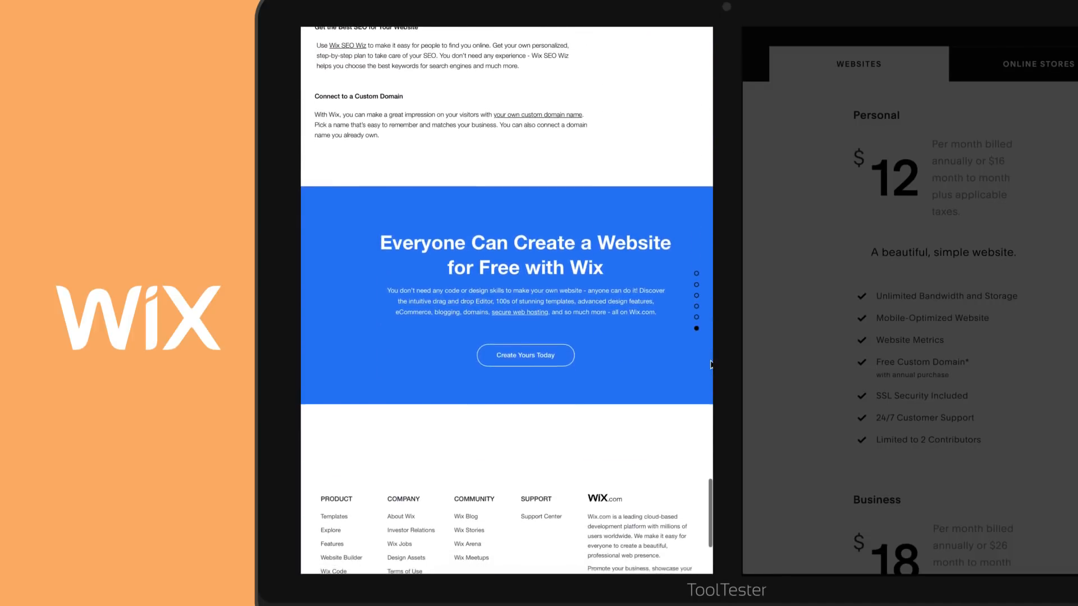